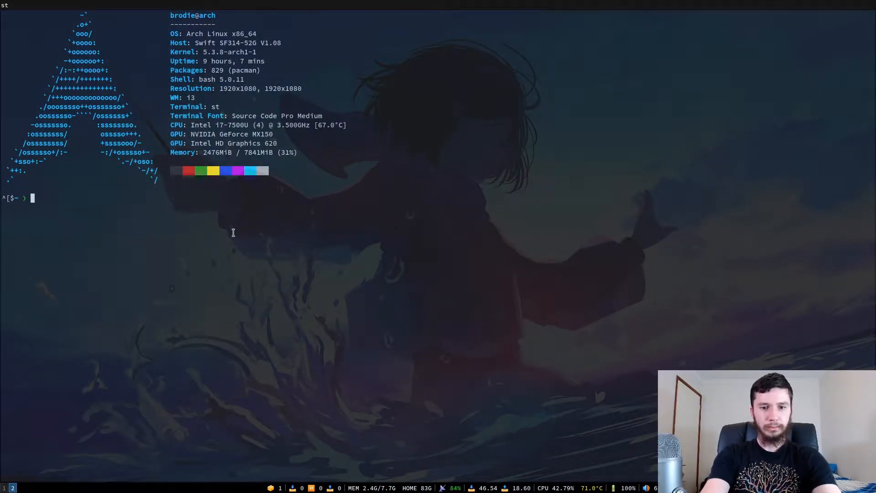
Leave .bash_profile and start the 'v .bashrc' command to view that file in Vim.
key(Return)
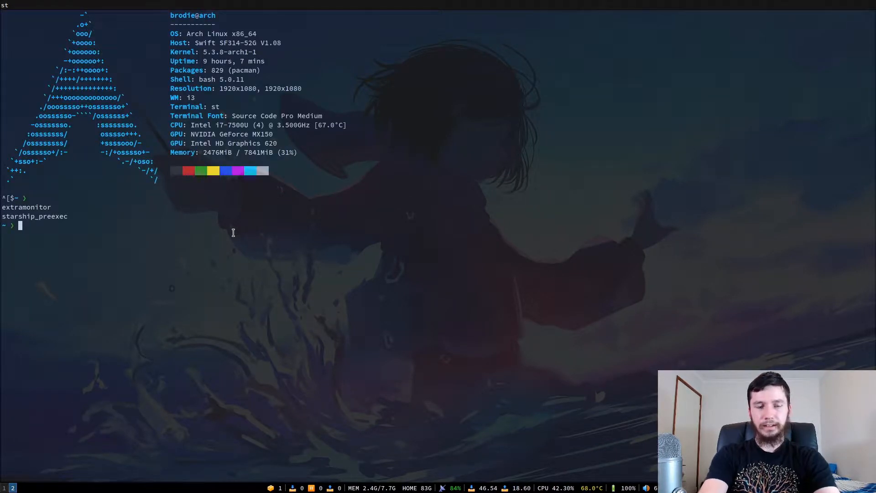
text(v)
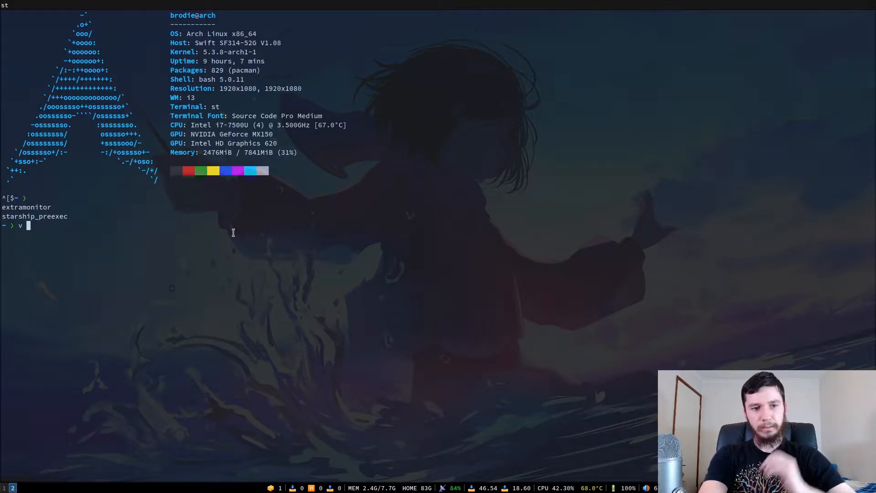
text(.bash)
text(:q)
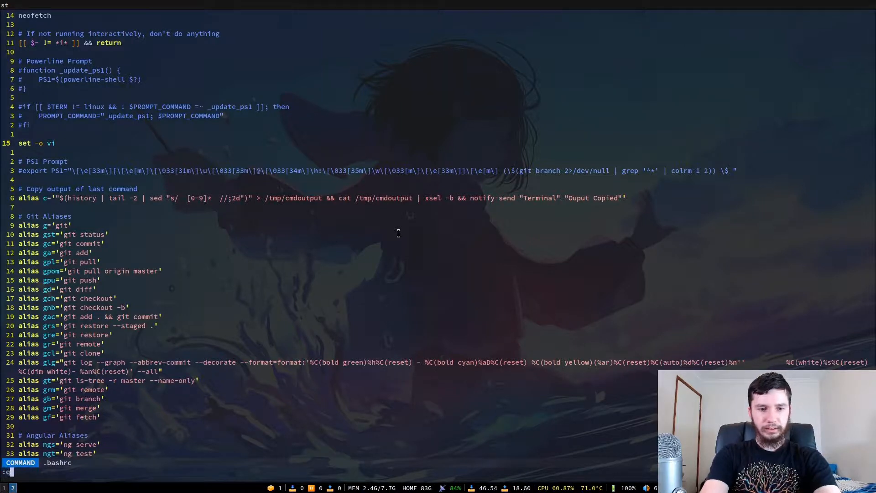
Quit .bashrc and run 'v .profile' to review the .profile startup file.
key(Return)
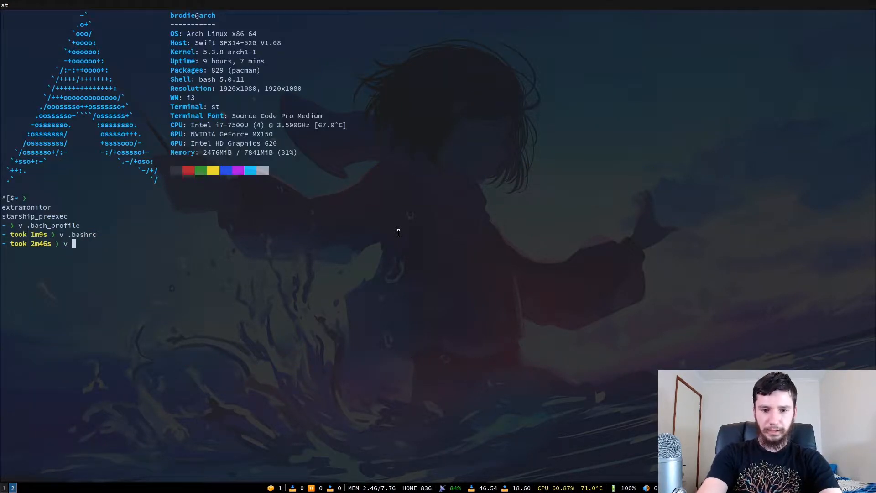
text(.profile)
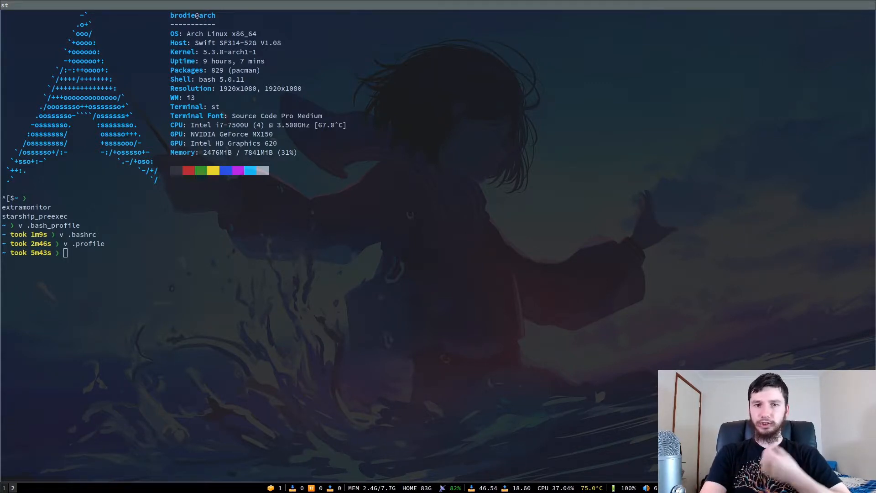
mouse_move(524, 233)
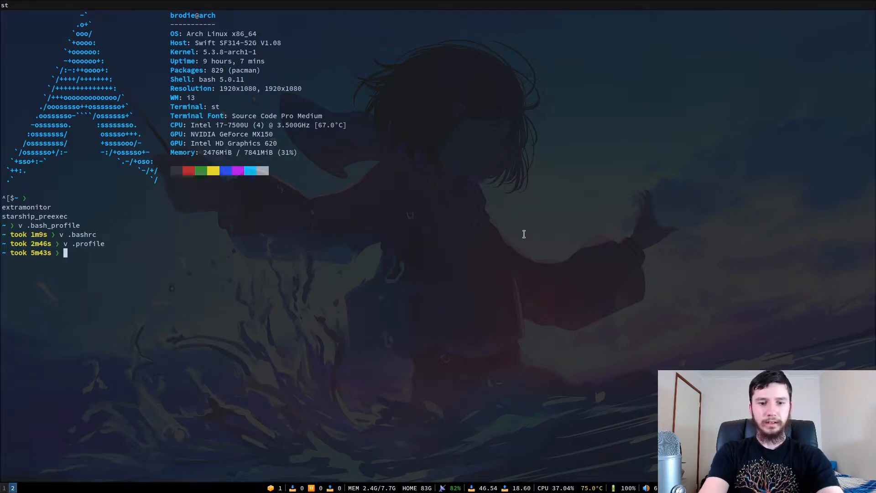
Enter the file name to reopen .bashrc in Vim from its first line.
text(.bras)
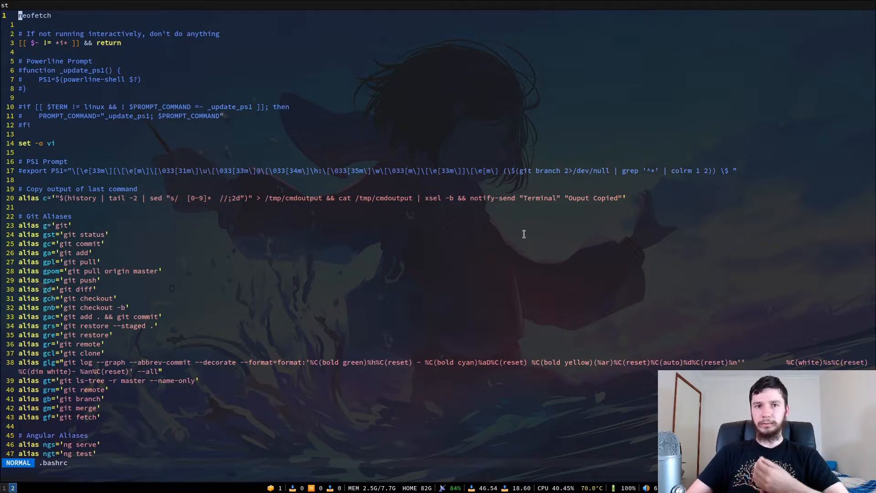
mouse_move(310, 127)
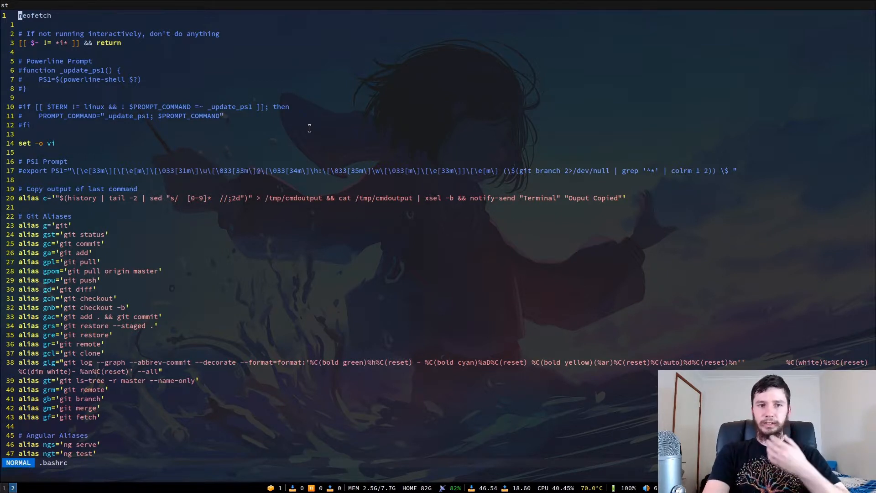